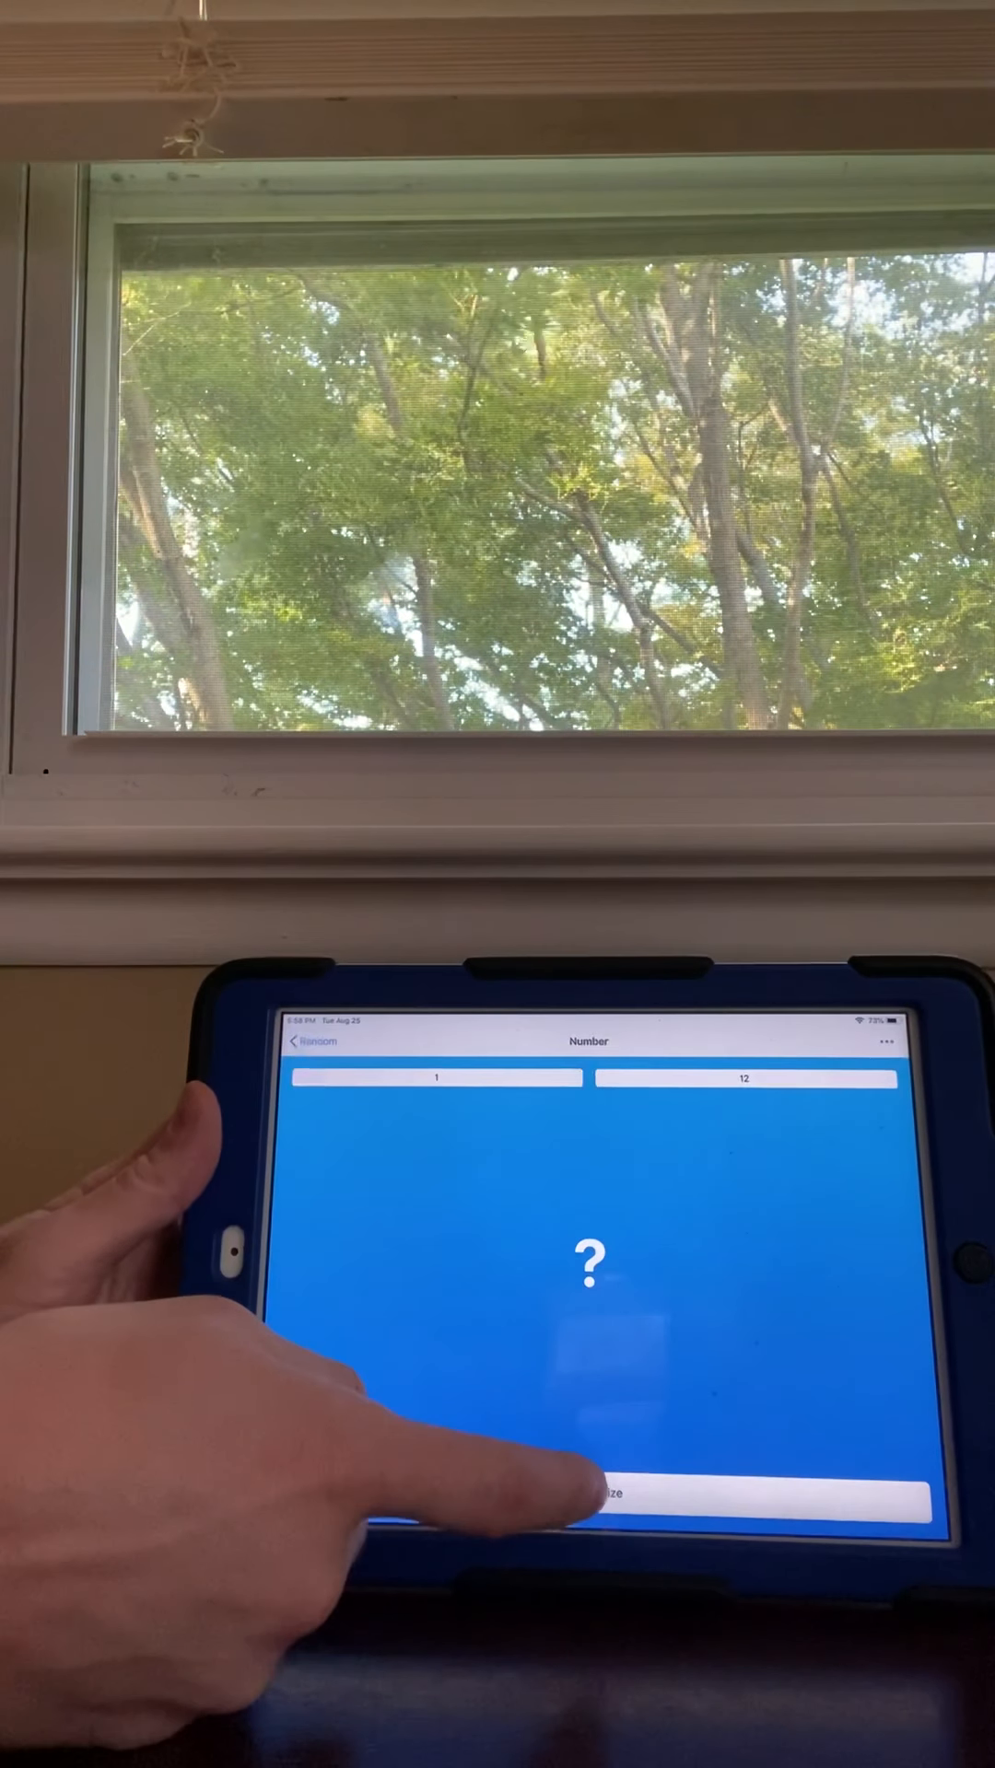
- Draw two numbers from the 1–12 range, getting 2 and then 4
click(587, 1526)
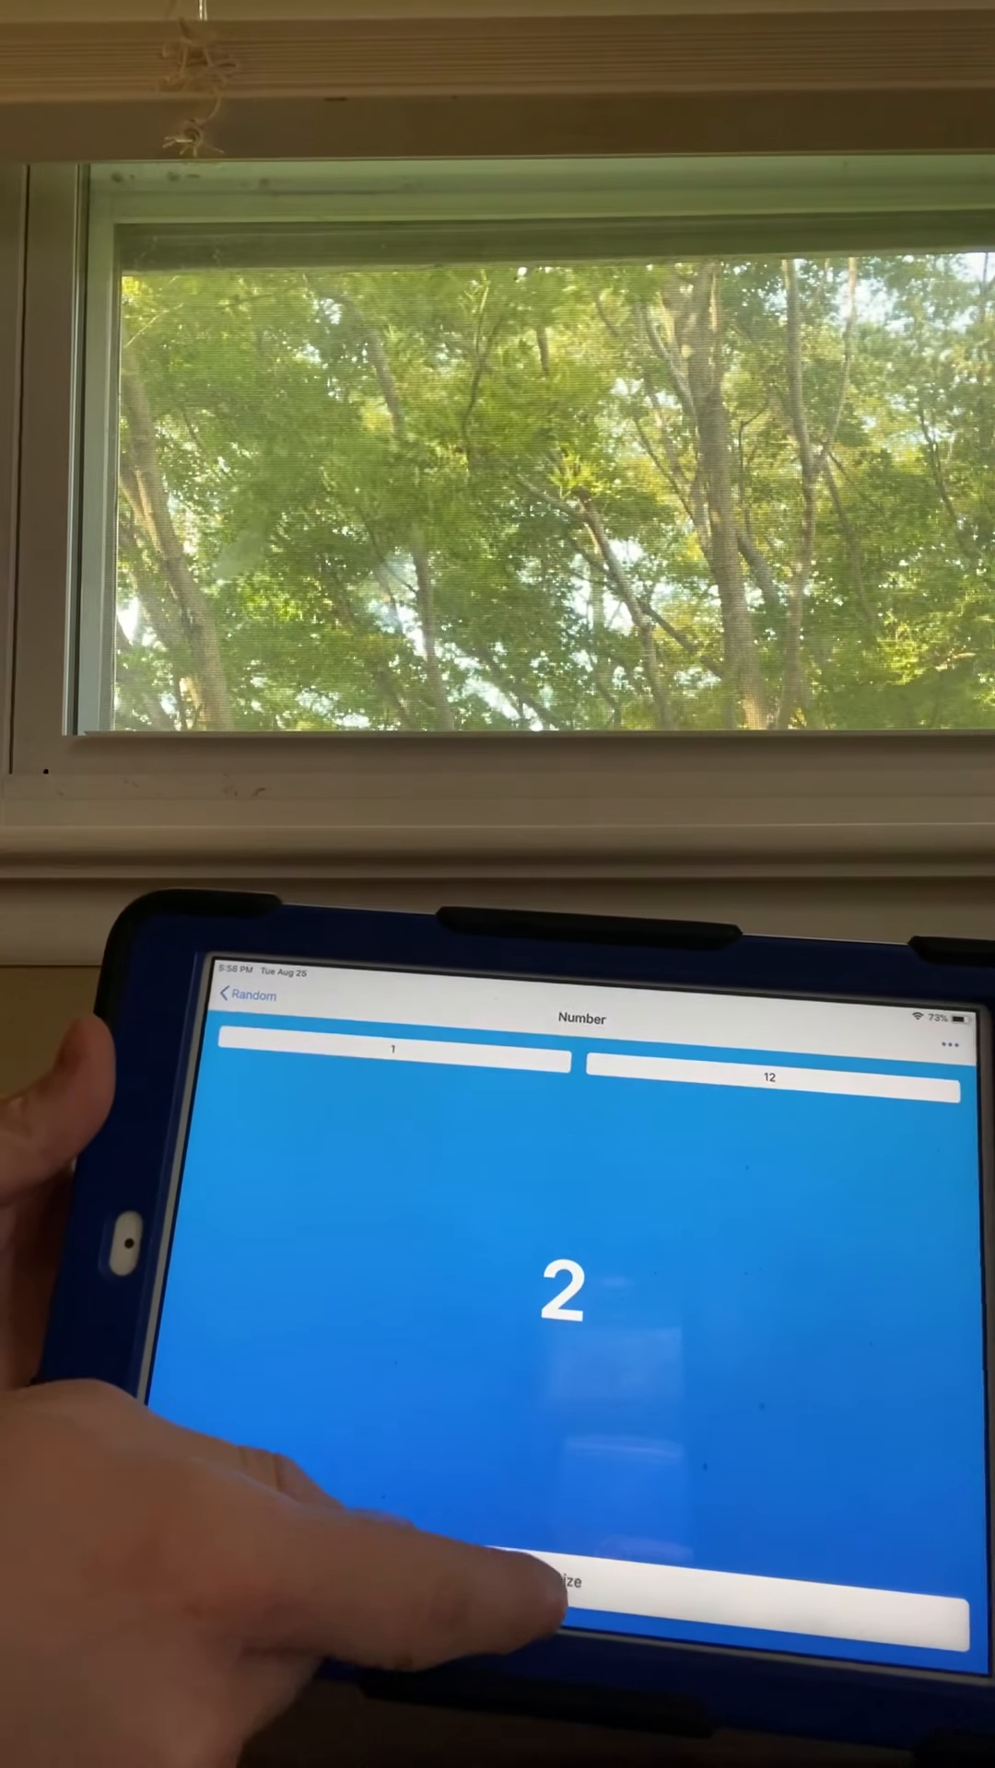
click(547, 1608)
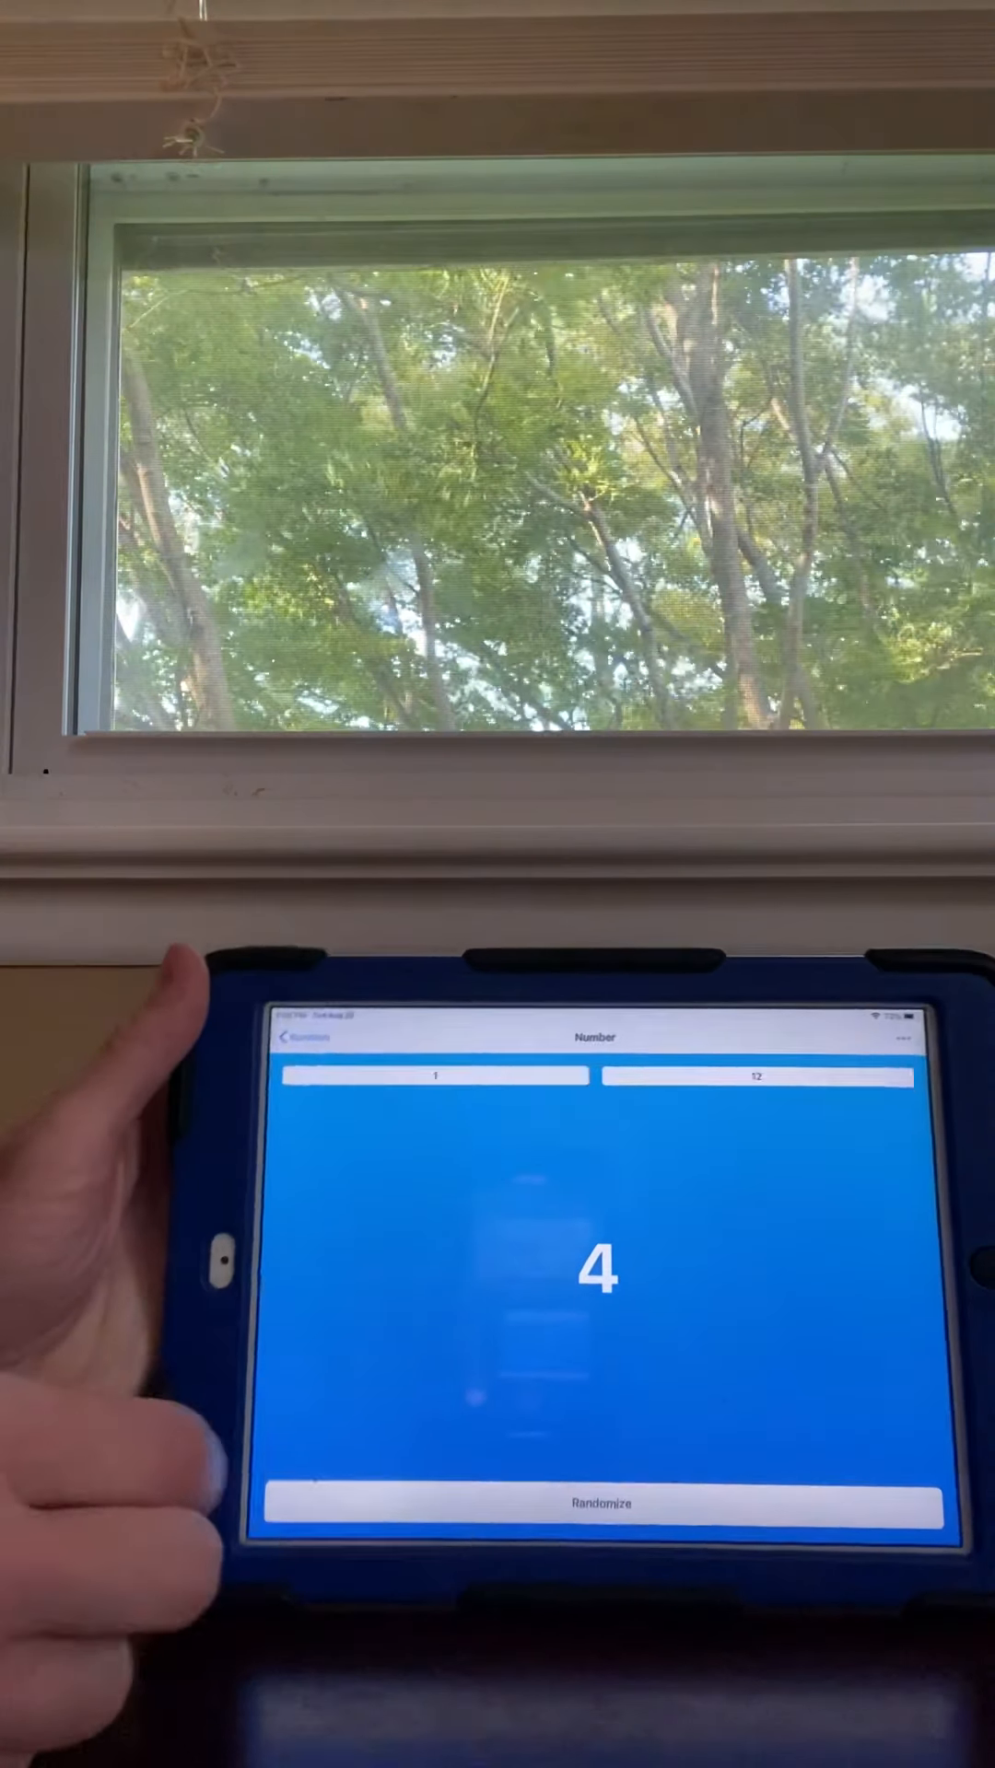
- Draw two more unrepeated numbers from 1–12, getting 6 and then 11
click(601, 1504)
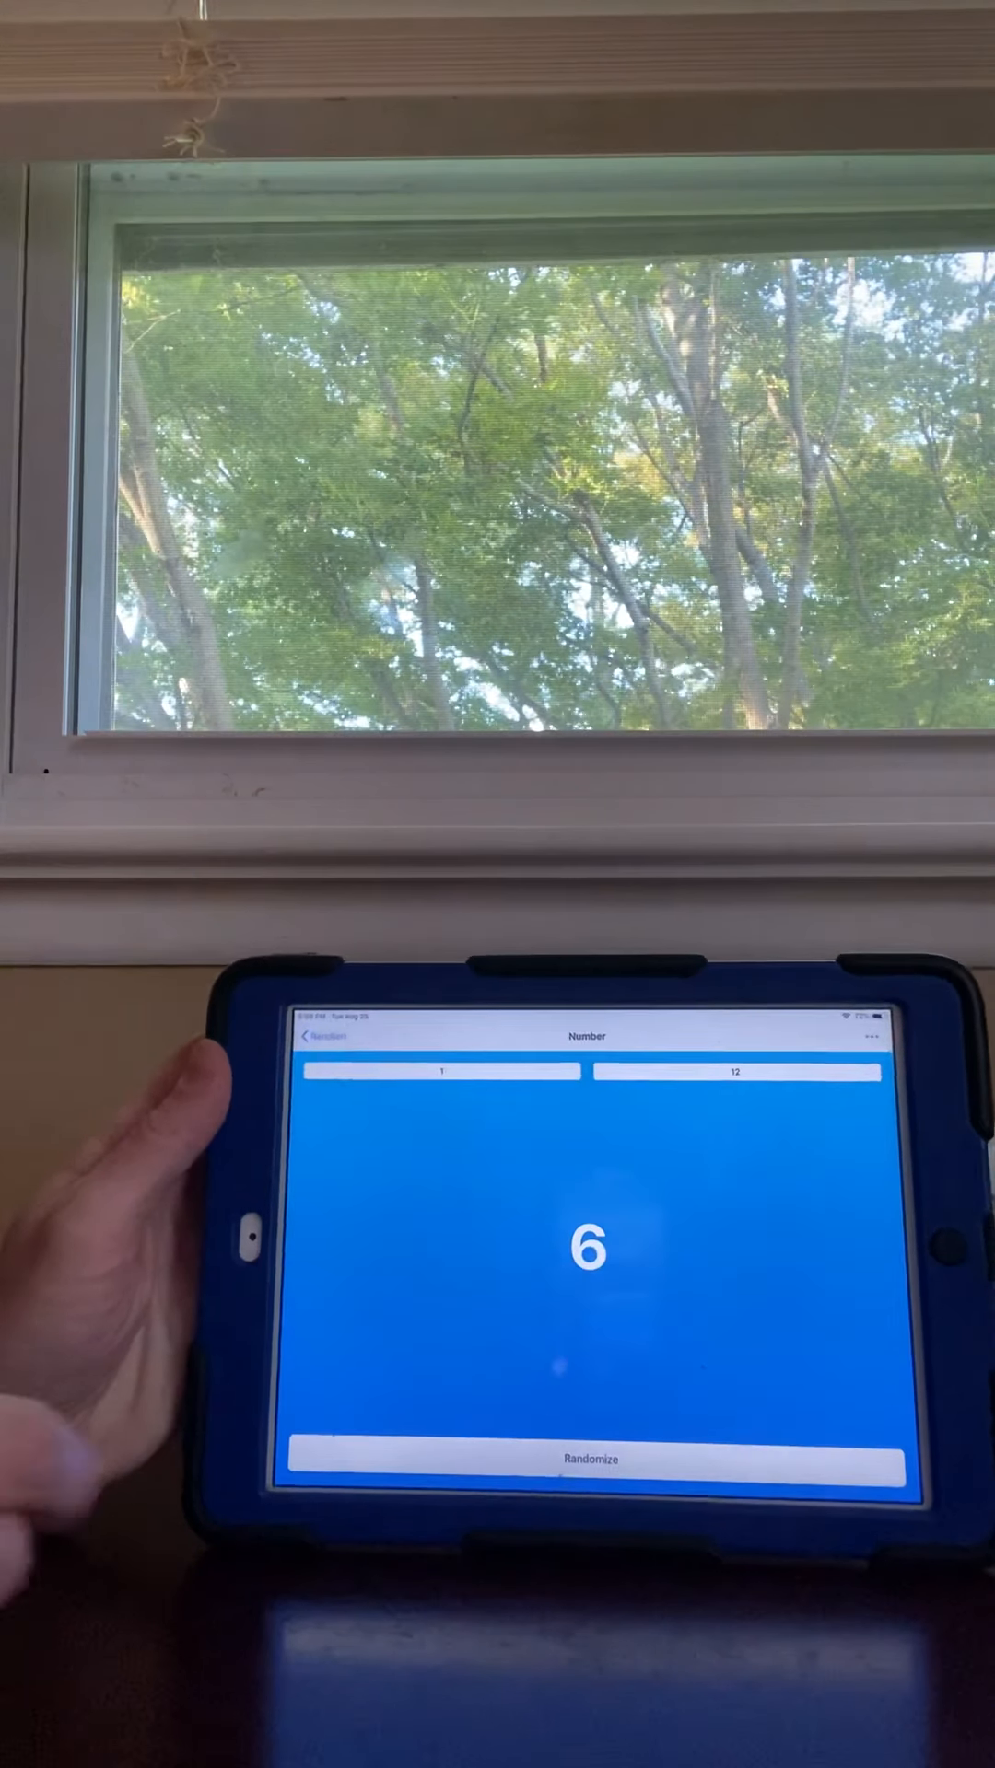
click(585, 1459)
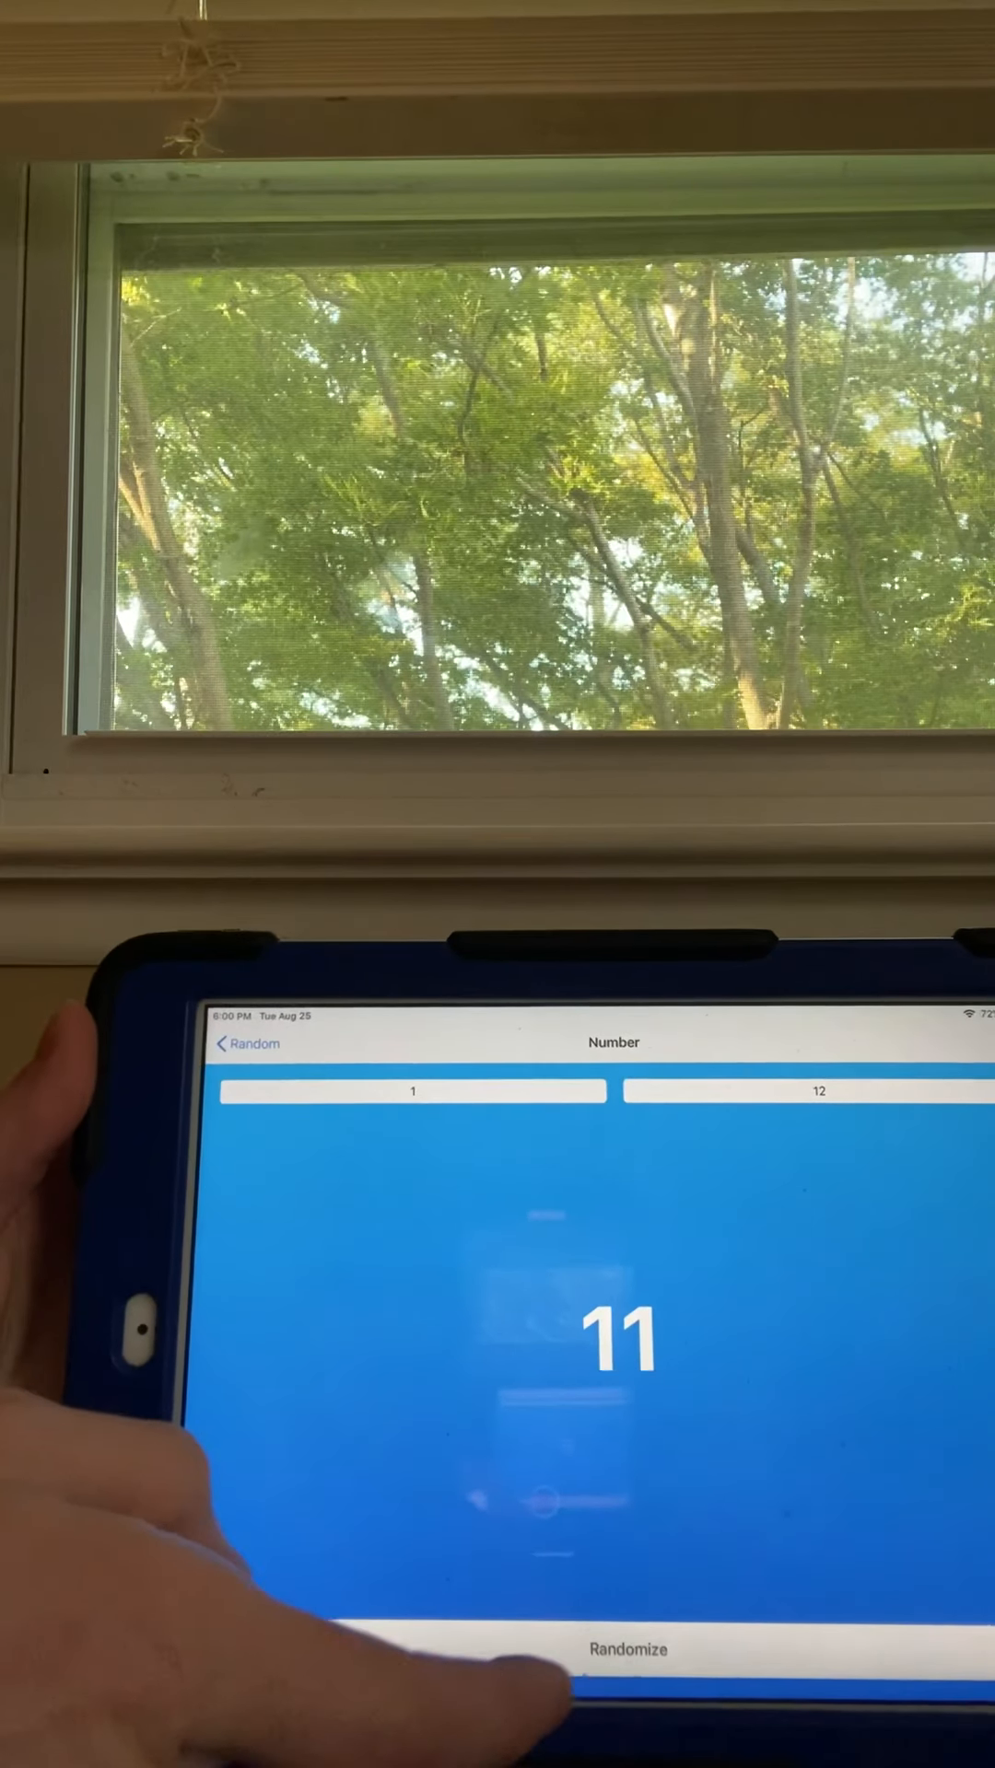
- Draw the next unrepeated number from 1–12, getting 1
click(628, 1650)
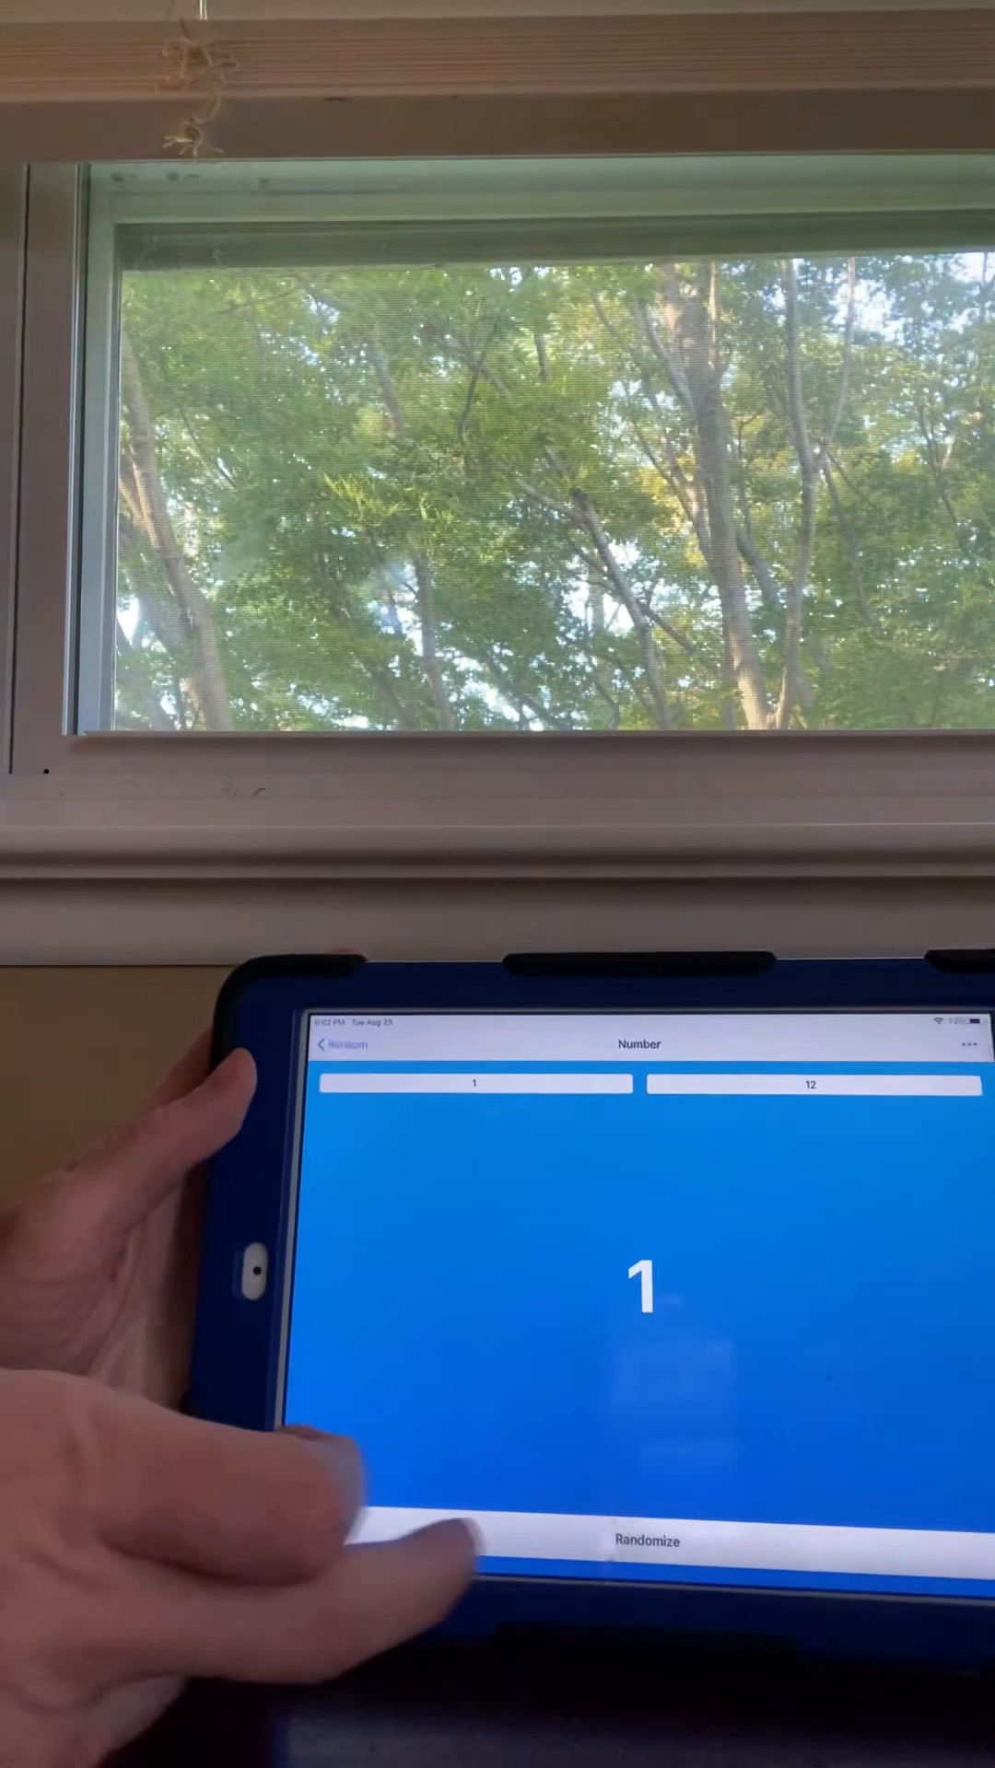
- Draw the remaining numbers 3, 9 and 5 until the Without Repeating alert appears
click(643, 1542)
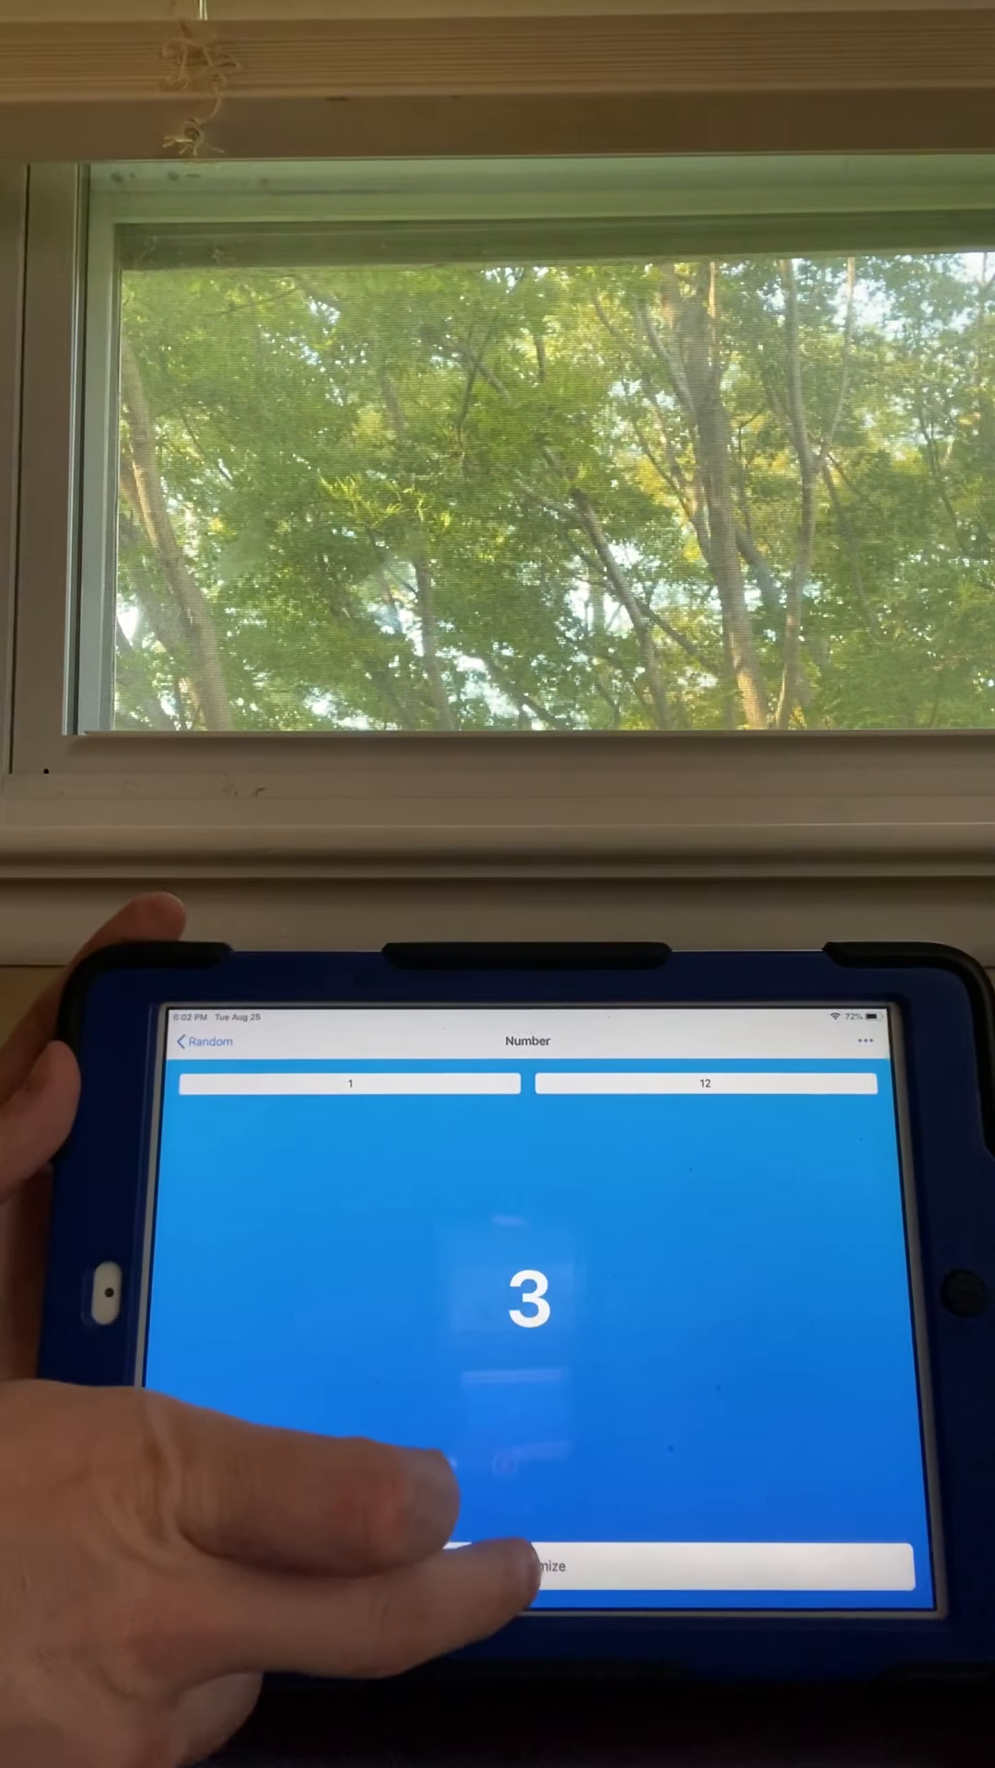
click(531, 1593)
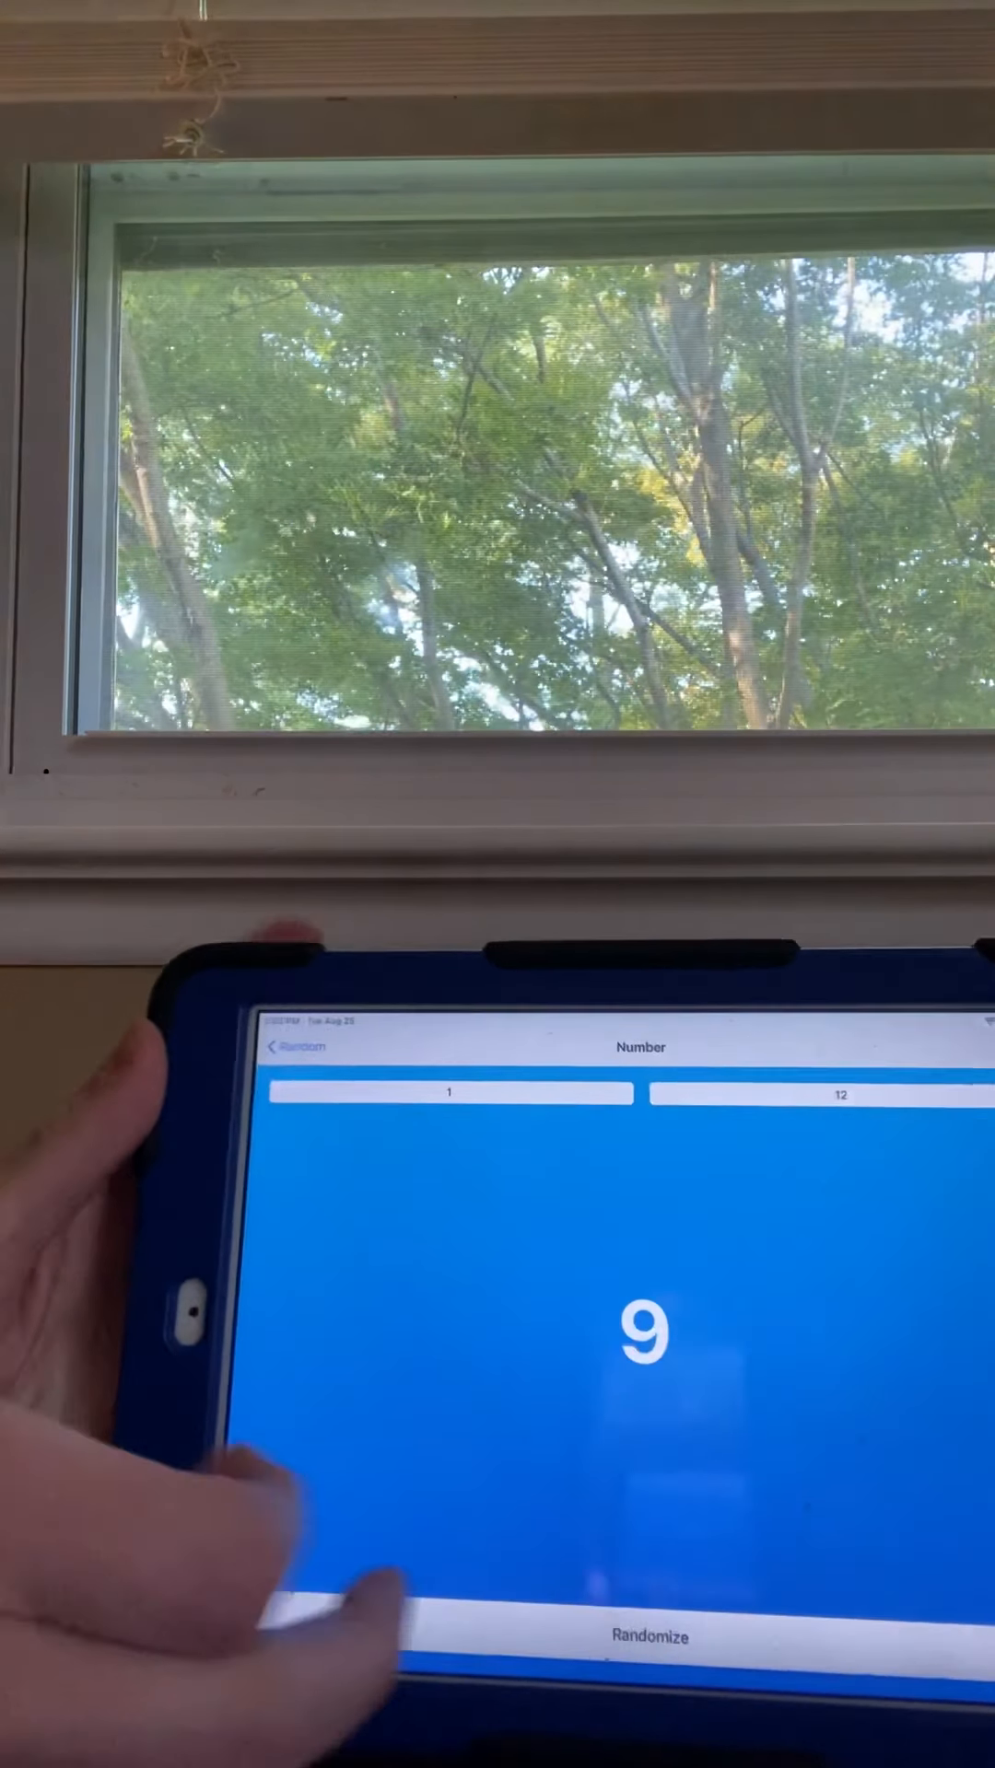
click(643, 1637)
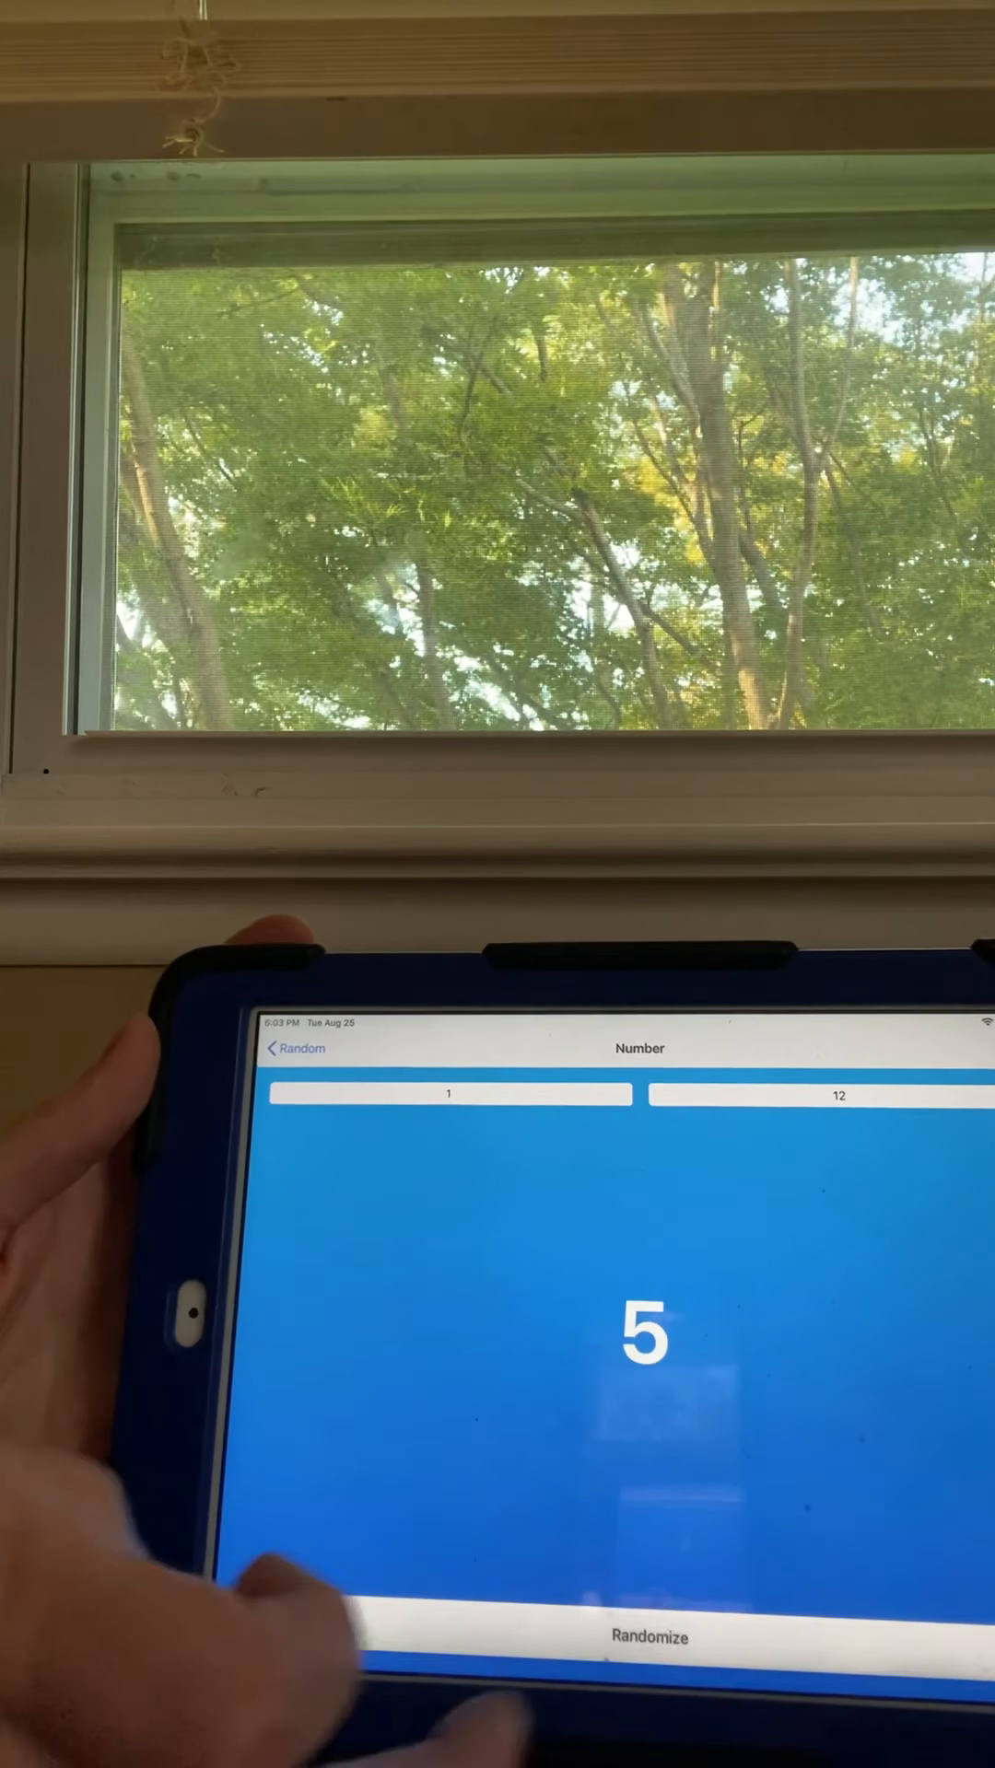
click(647, 1637)
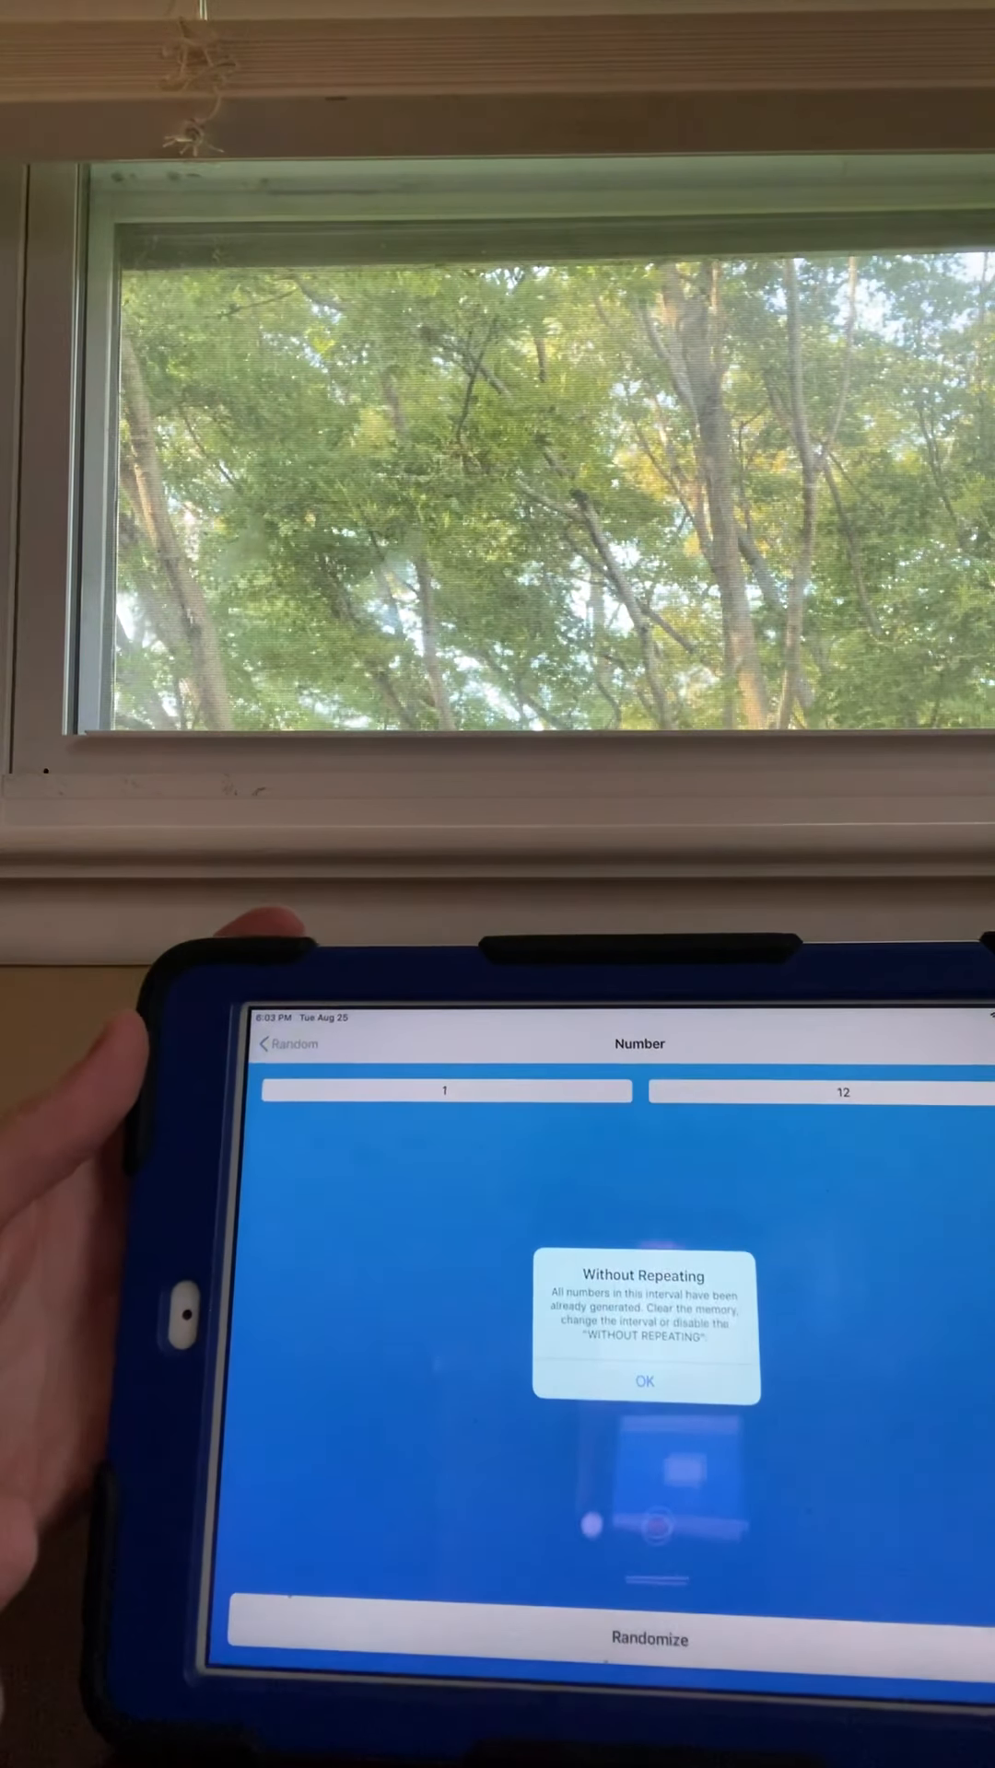